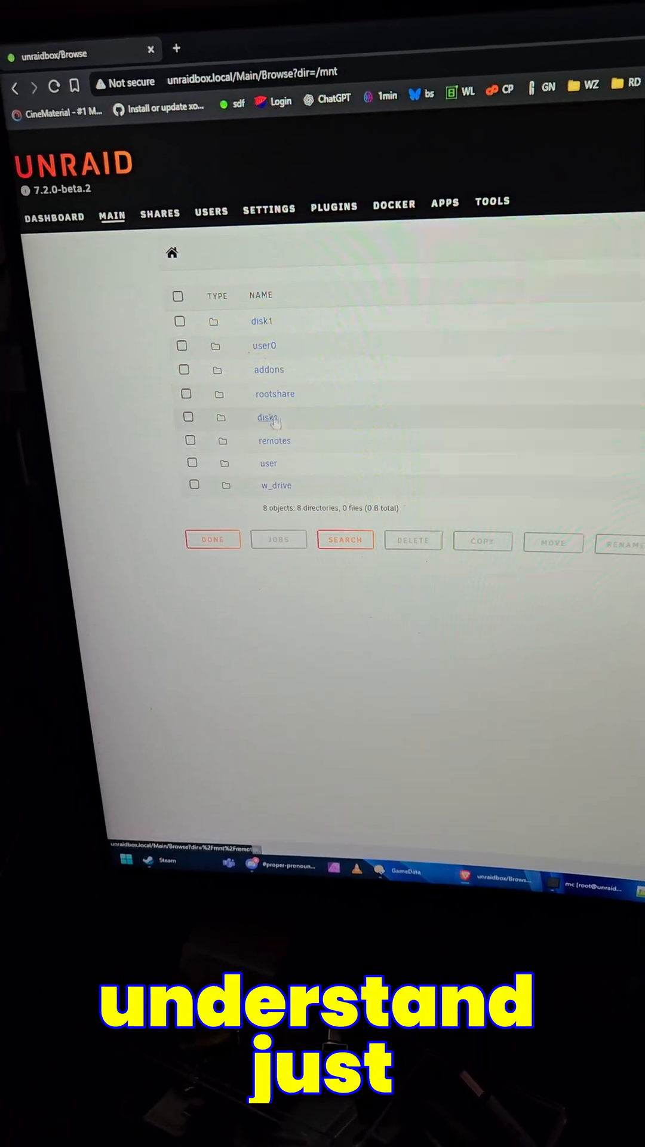
# Browse /mnt into the disks folder and then into disk E's contents
pyautogui.click(265, 417)
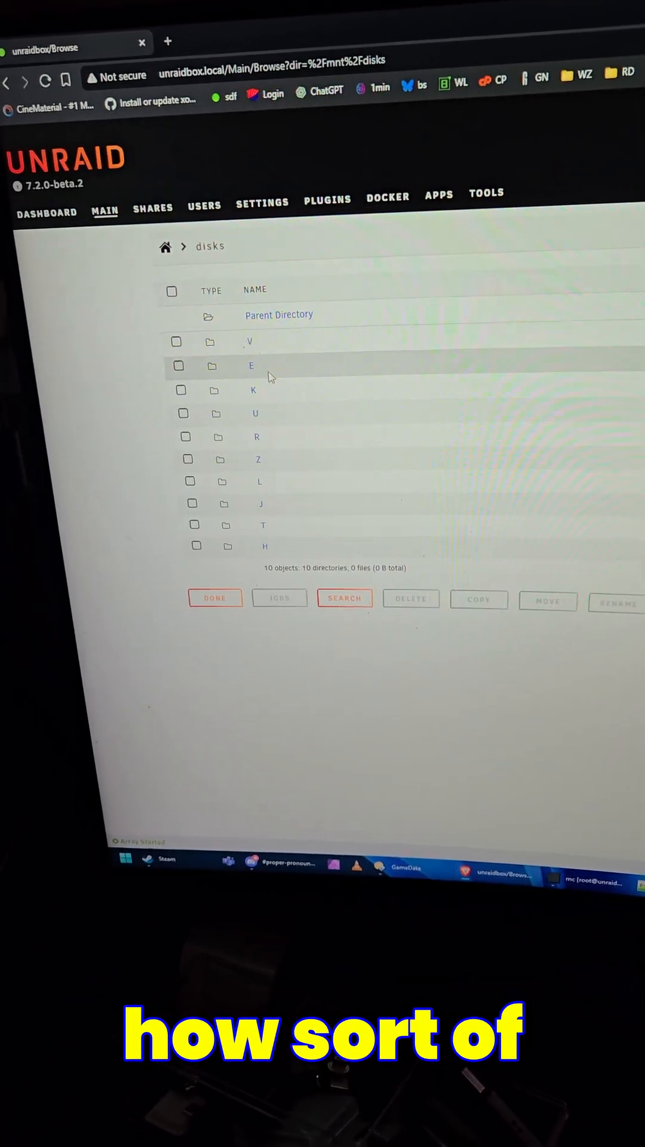
pyautogui.click(251, 365)
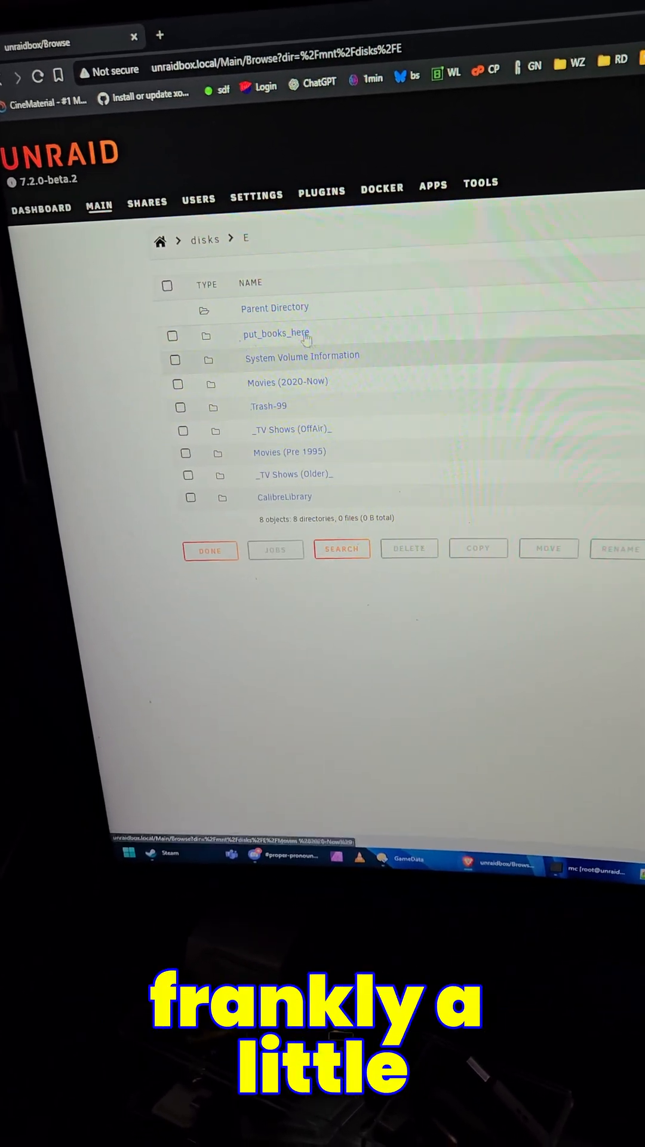
pyautogui.click(204, 239)
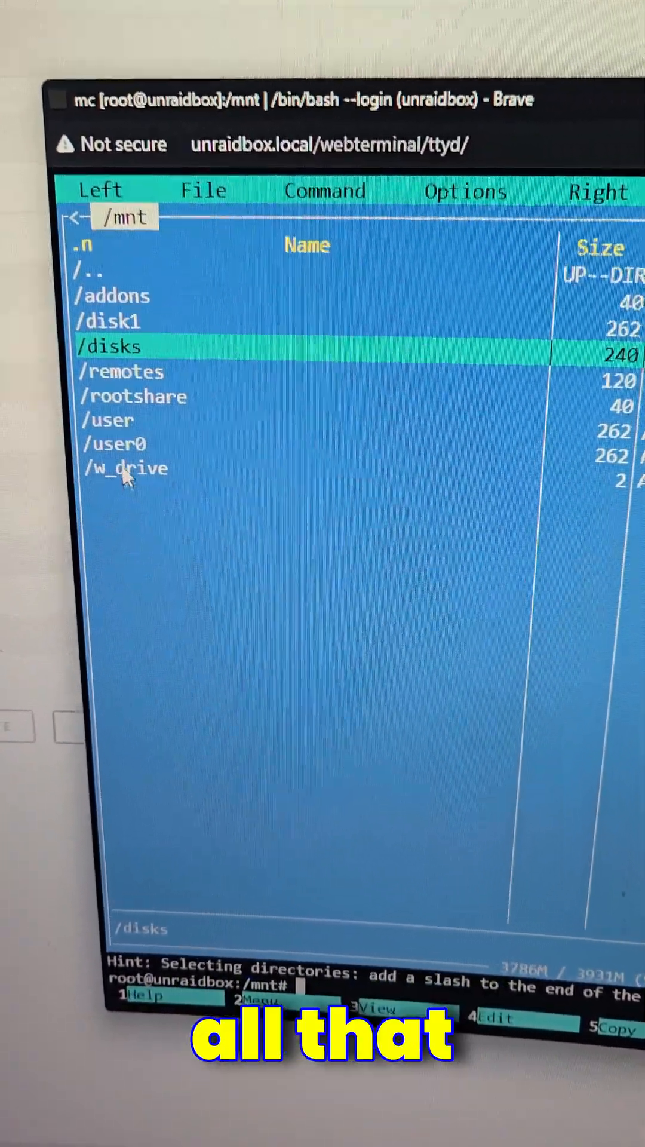
# Enter /mnt/w_drive/w and bring up Midnight Commander's Command menu via Options
pyautogui.doubleClick(124, 468)
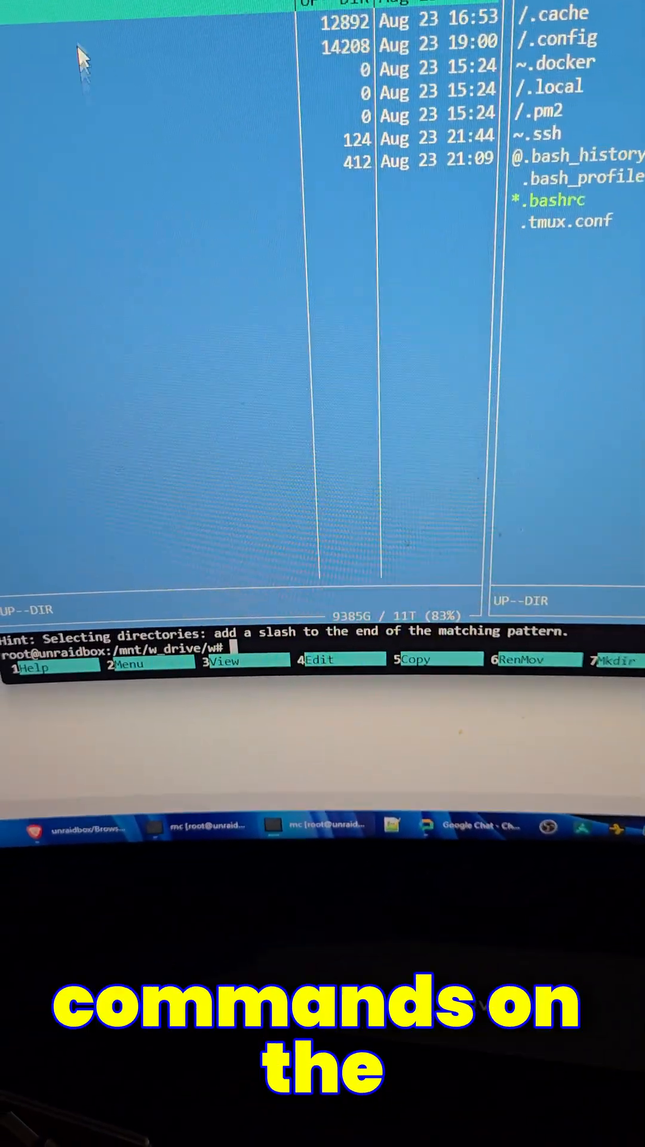
pyautogui.click(191, 204)
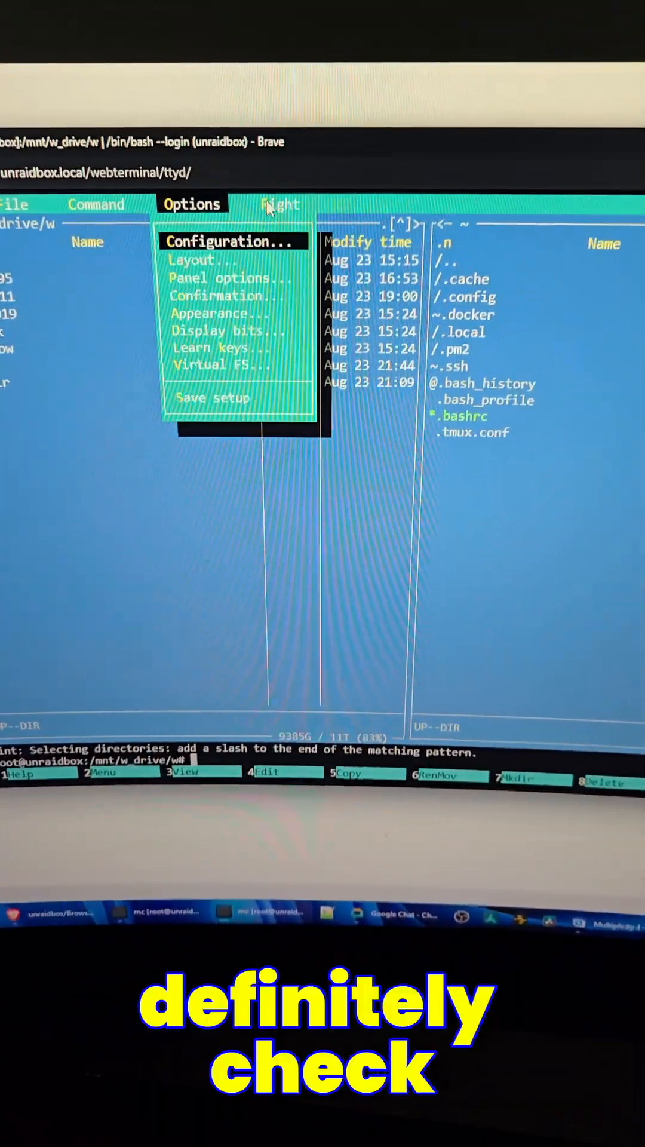
pyautogui.click(168, 294)
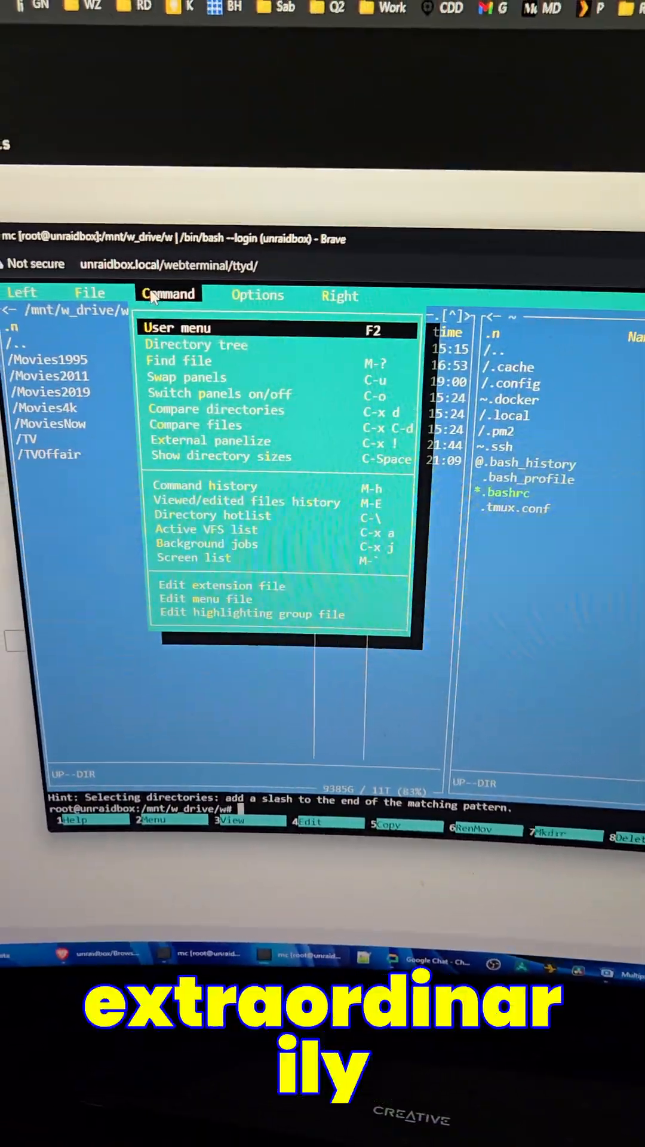